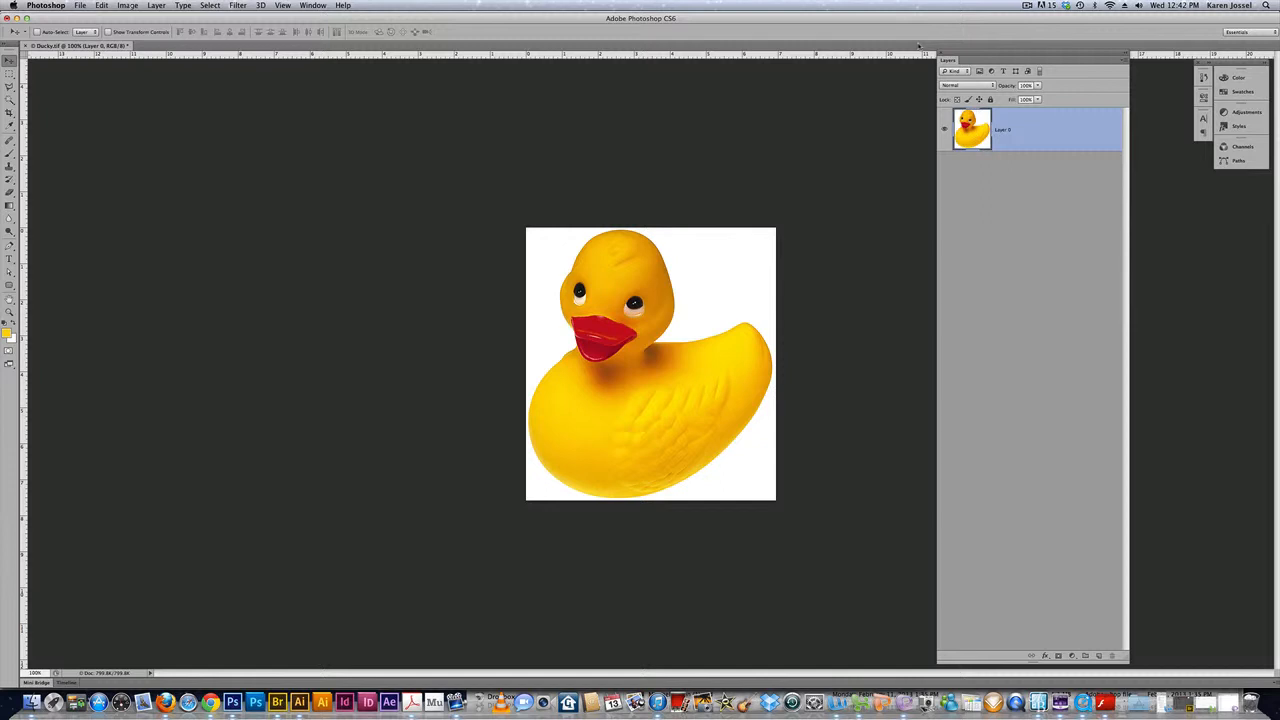
{"action": "mouse_move", "coordinate": [760, 230]}
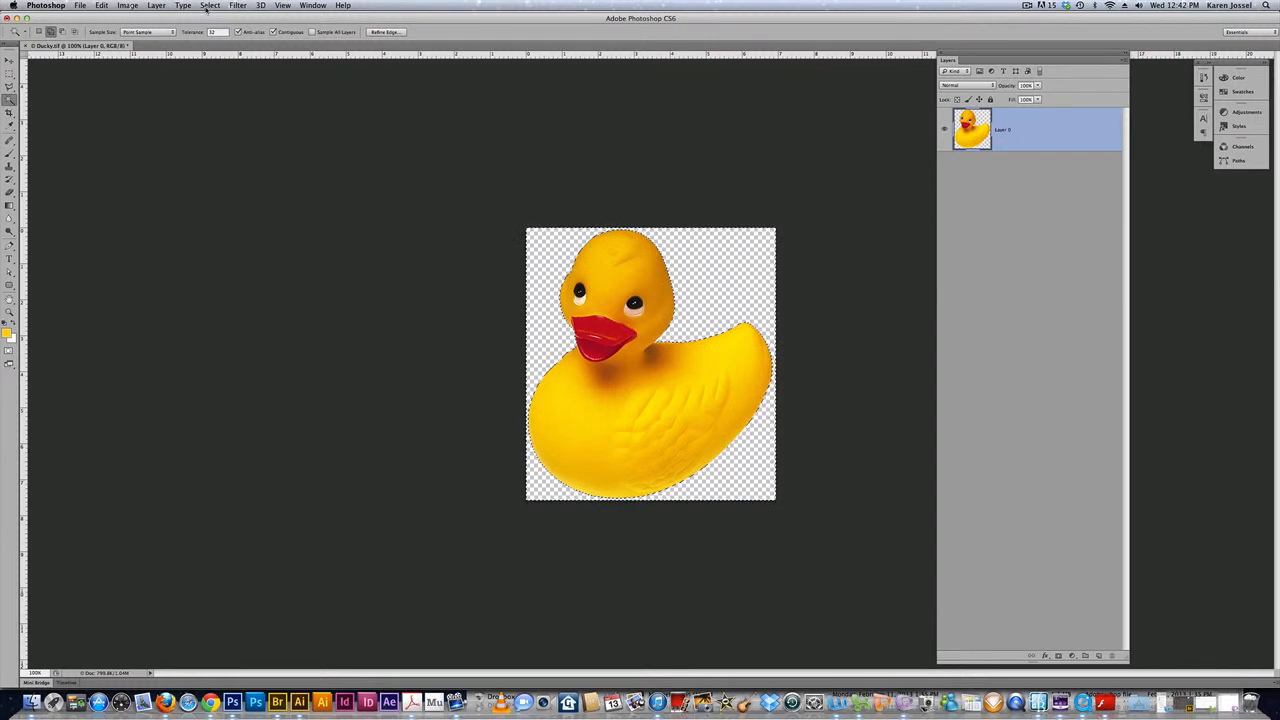
- Clear the selection outline around the cut-out duck via Select > Deselect
{"action": "left_click", "coordinate": [208, 6]}
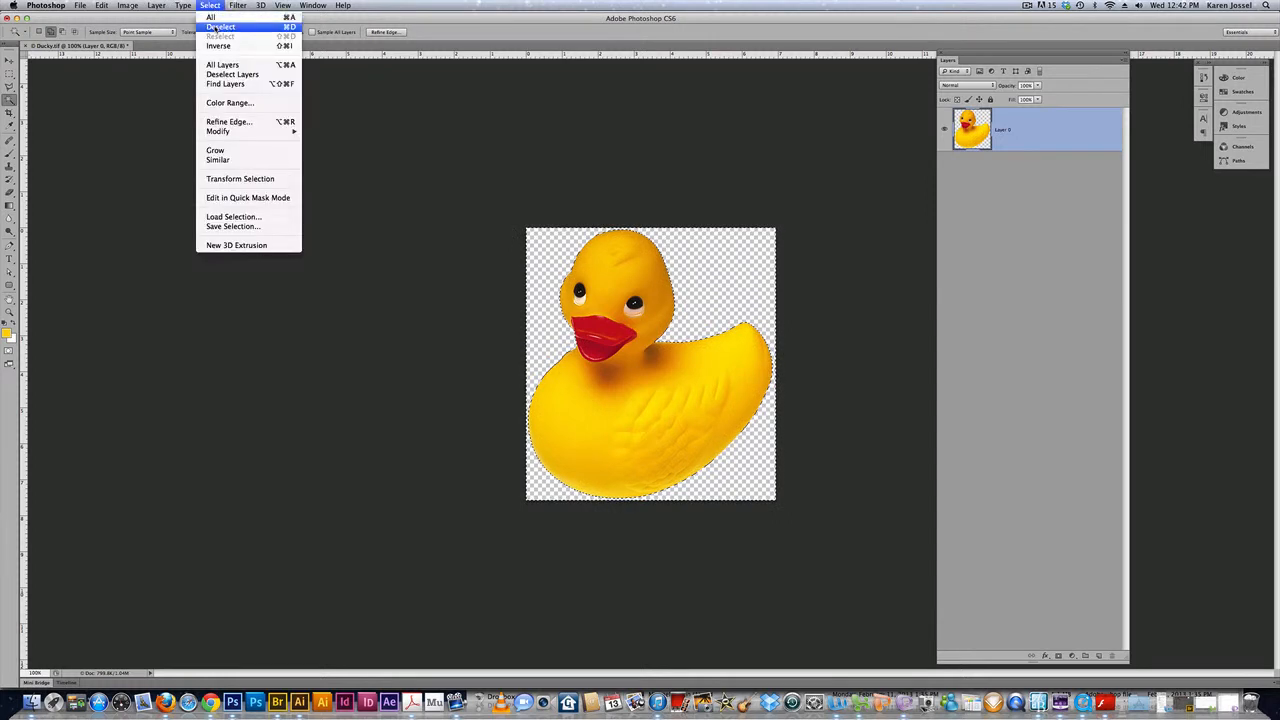
{"action": "left_click", "coordinate": [228, 44]}
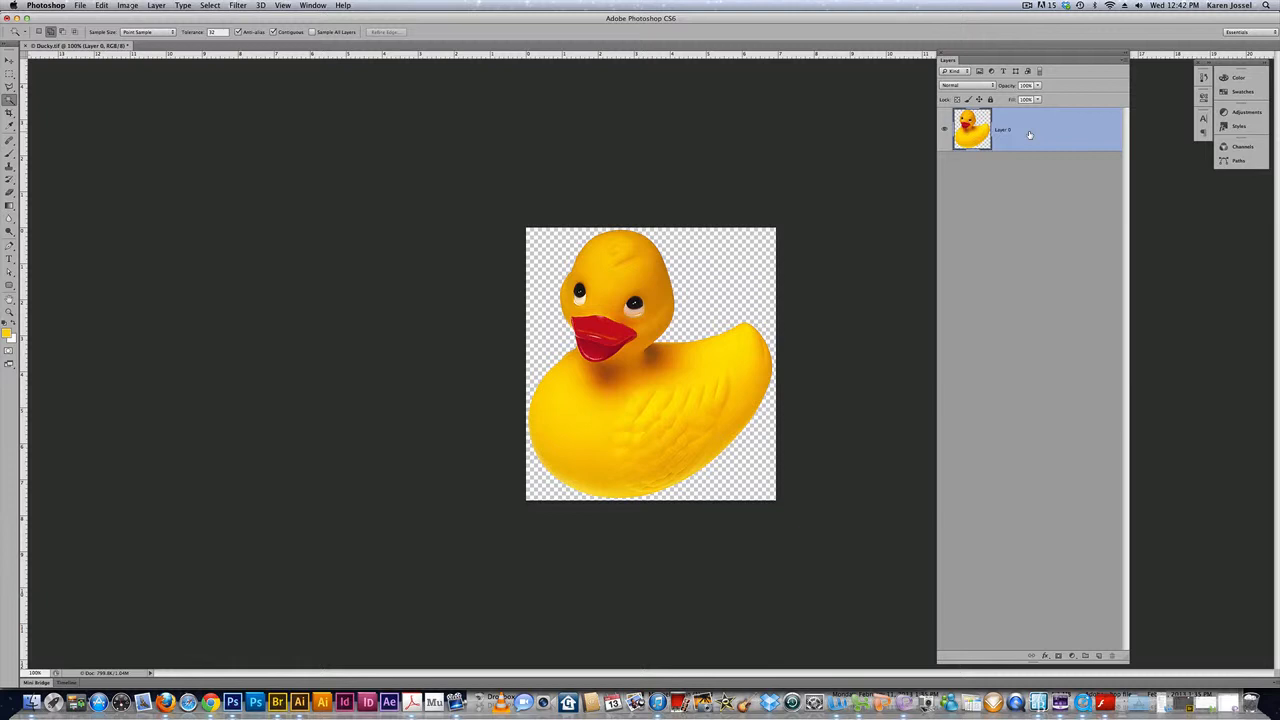
- Duplicate the duck layer with Cmd+J and rename the duck layers in the Layers panel
{"action": "key", "text": "cmd"}
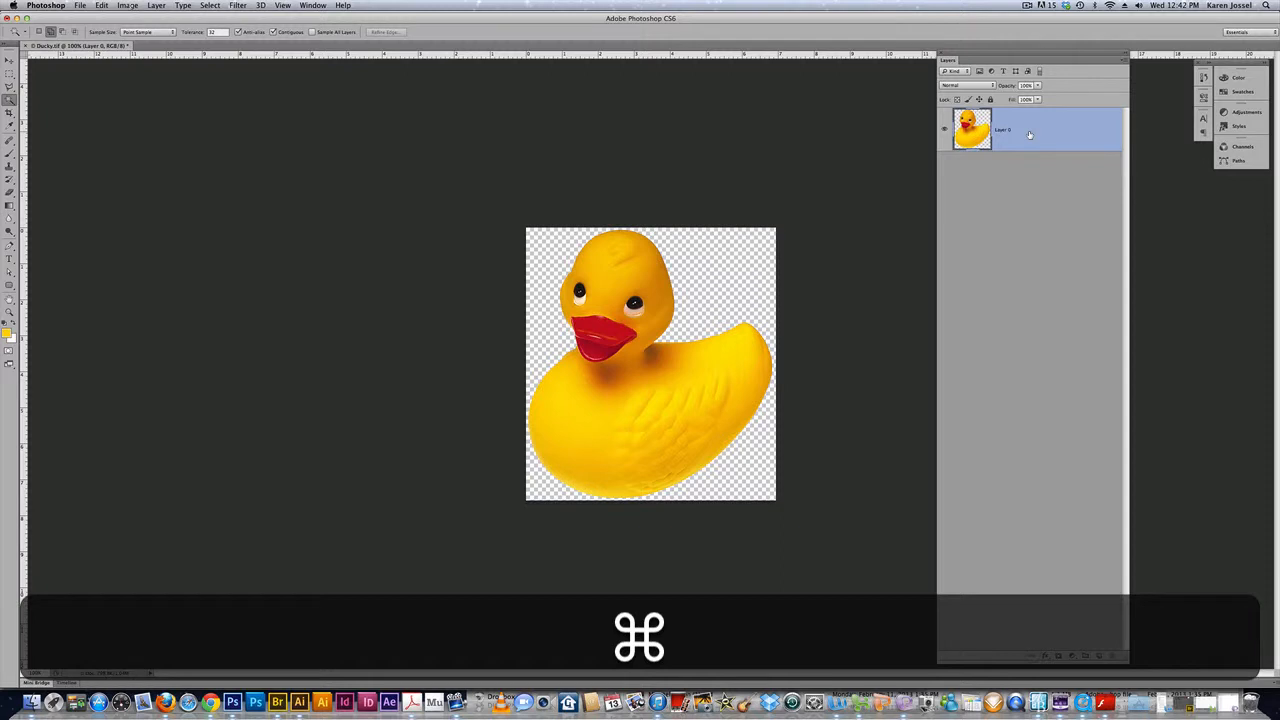
{"action": "key", "text": "cmd+j"}
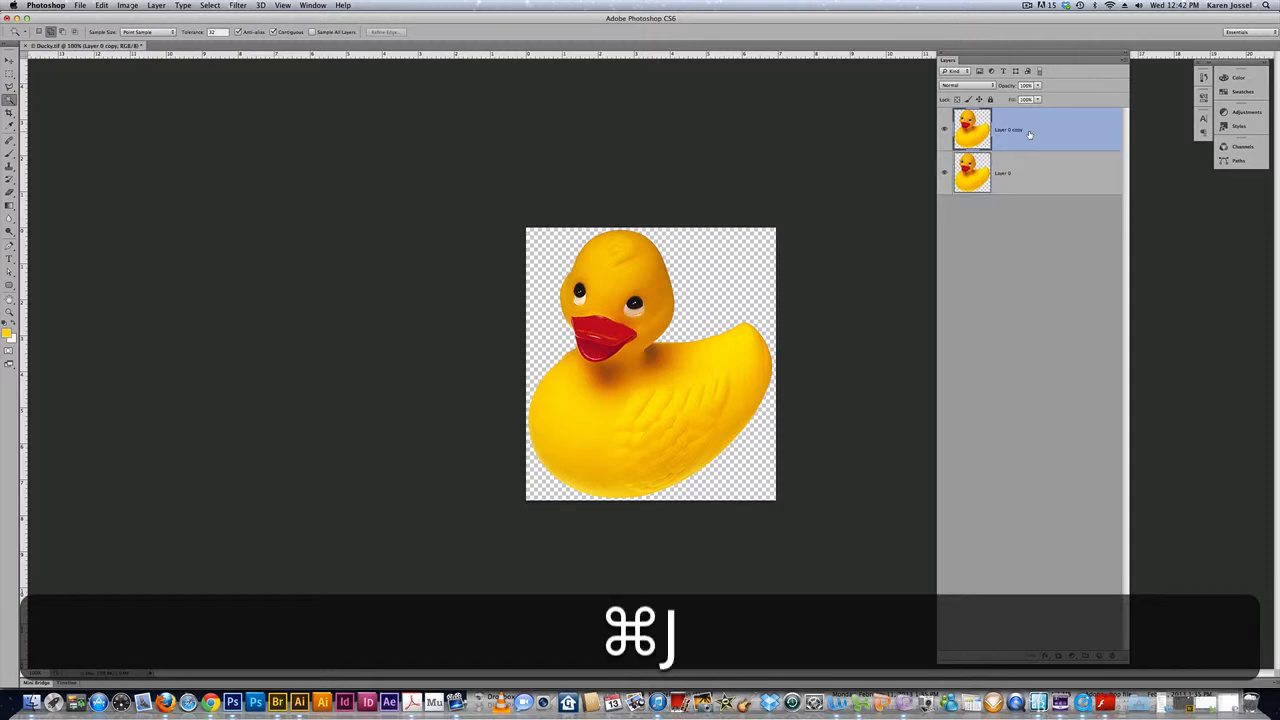
{"action": "key", "text": "cmd+j"}
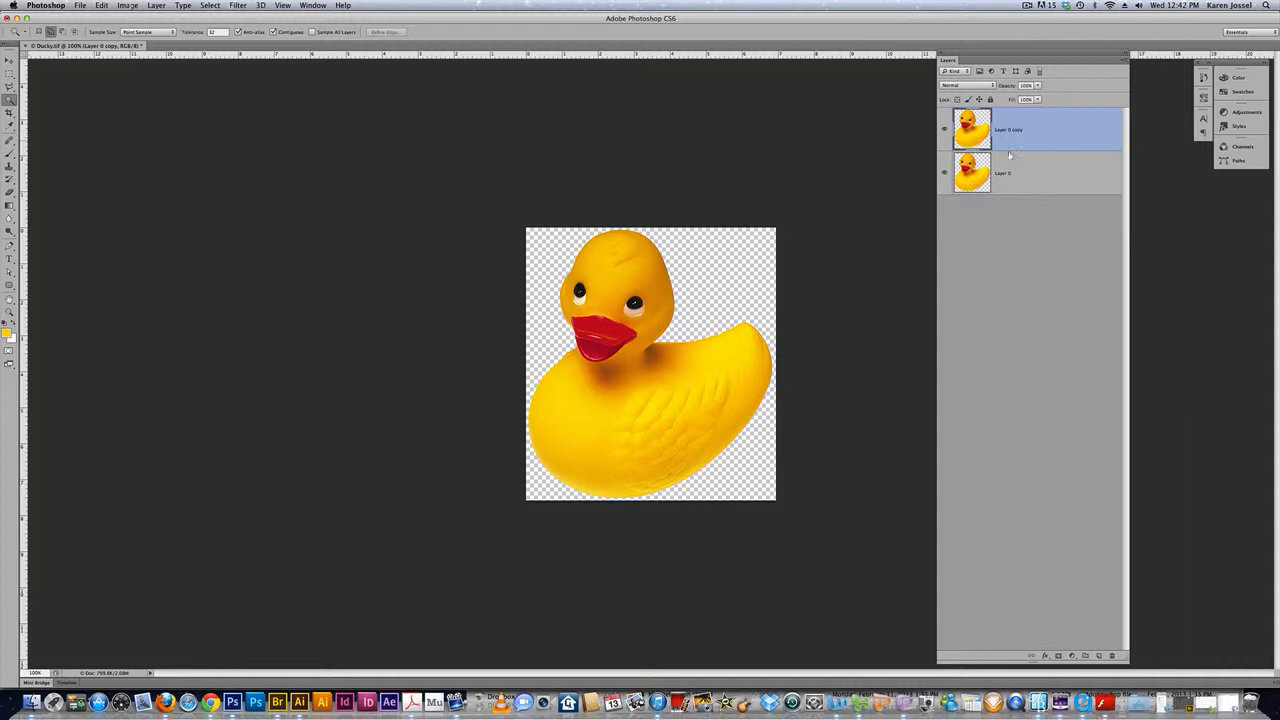
{"action": "double_click", "coordinate": [1004, 172]}
{"action": "type", "text": "dumb duck"}
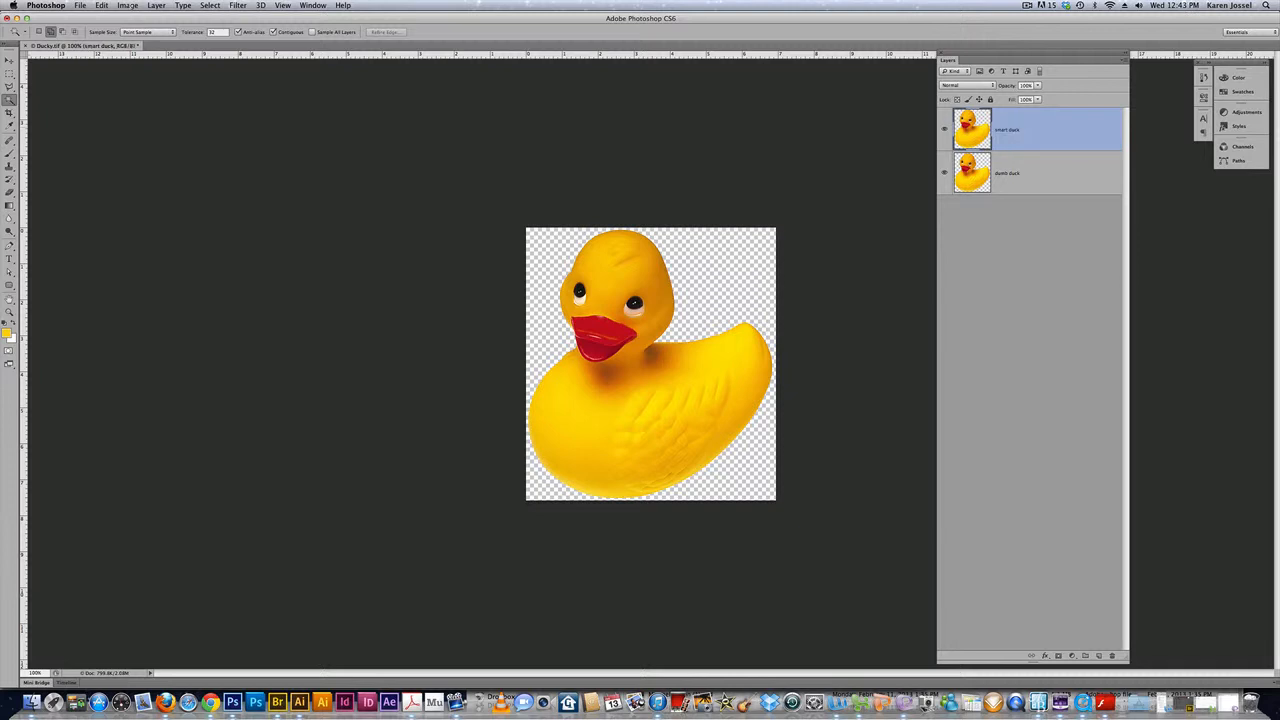
{"action": "mouse_move", "coordinate": [770, 290]}
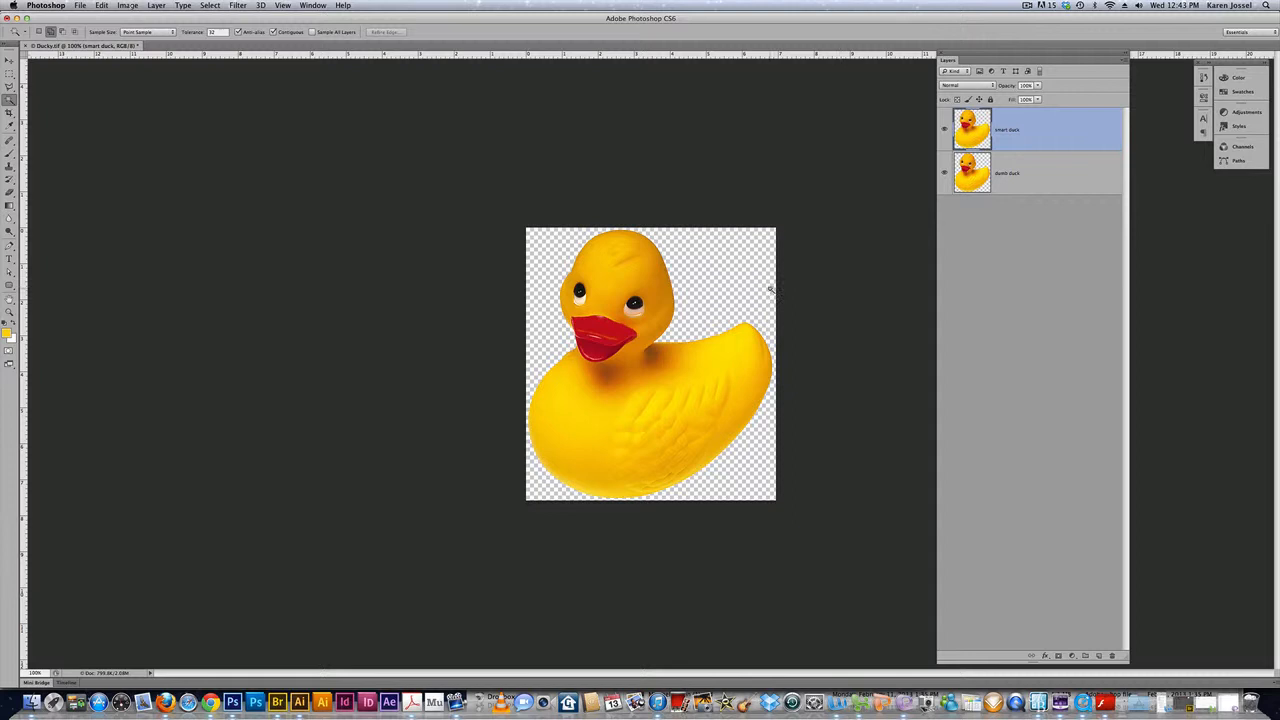
{"action": "mouse_move", "coordinate": [958, 276]}
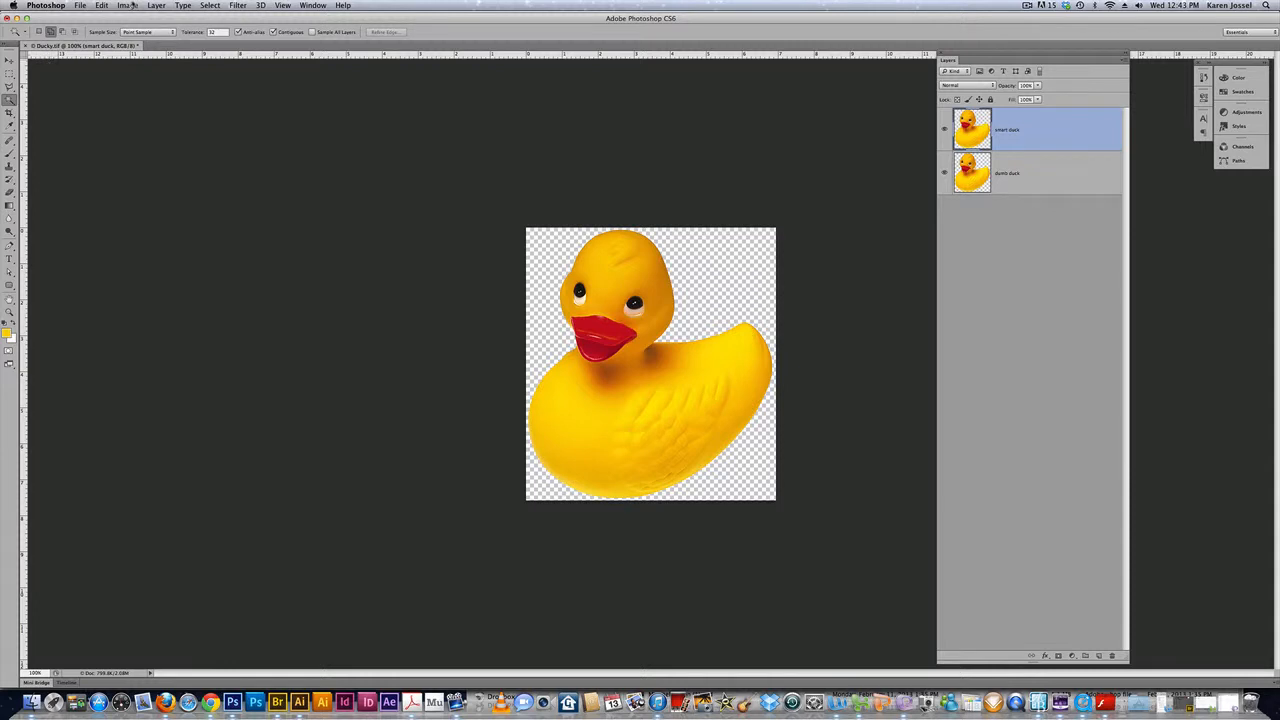
- Widen the canvas to 14 inches anchored at left-middle so the duck stays on the left
{"action": "left_click", "coordinate": [128, 6]}
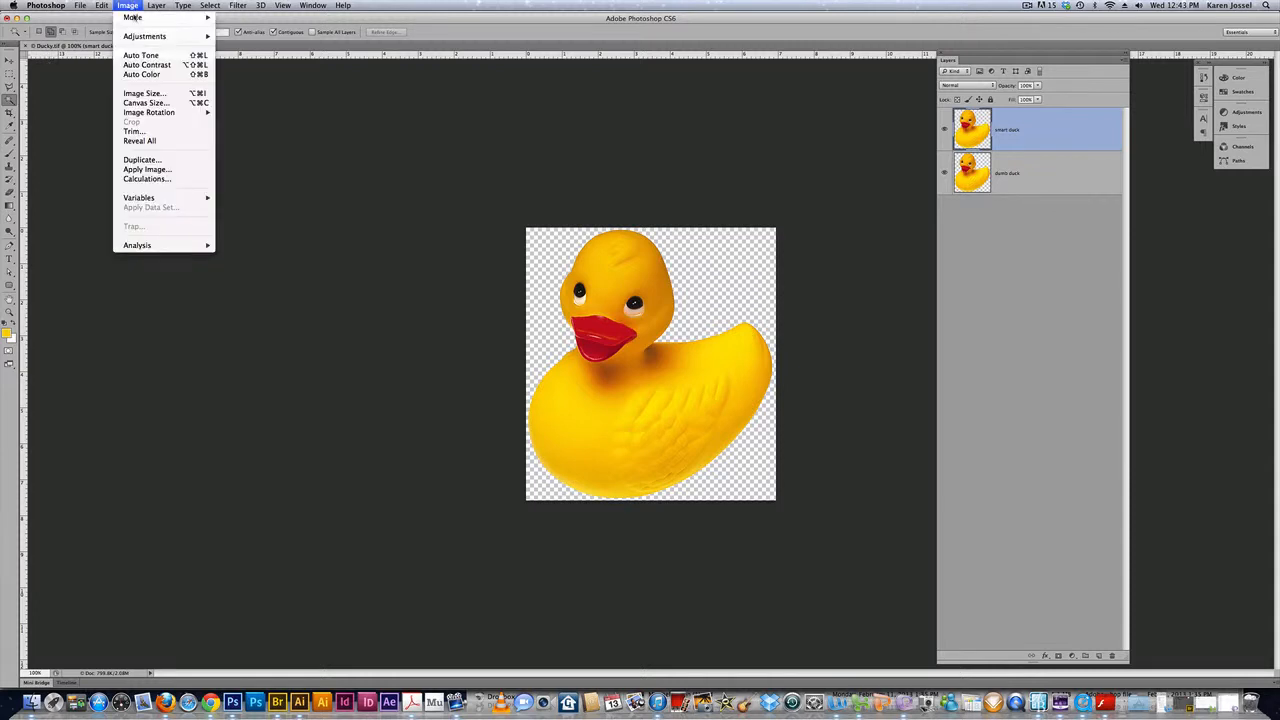
{"action": "mouse_move", "coordinate": [150, 104]}
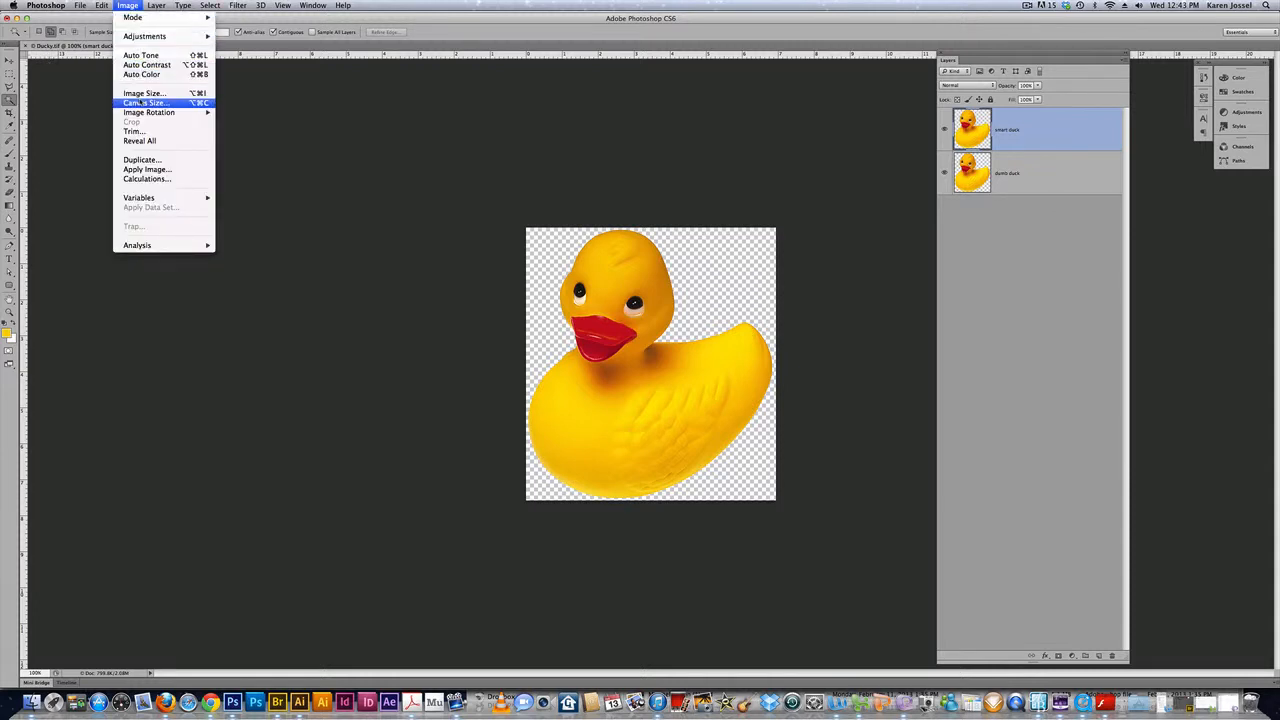
{"action": "left_click", "coordinate": [150, 104]}
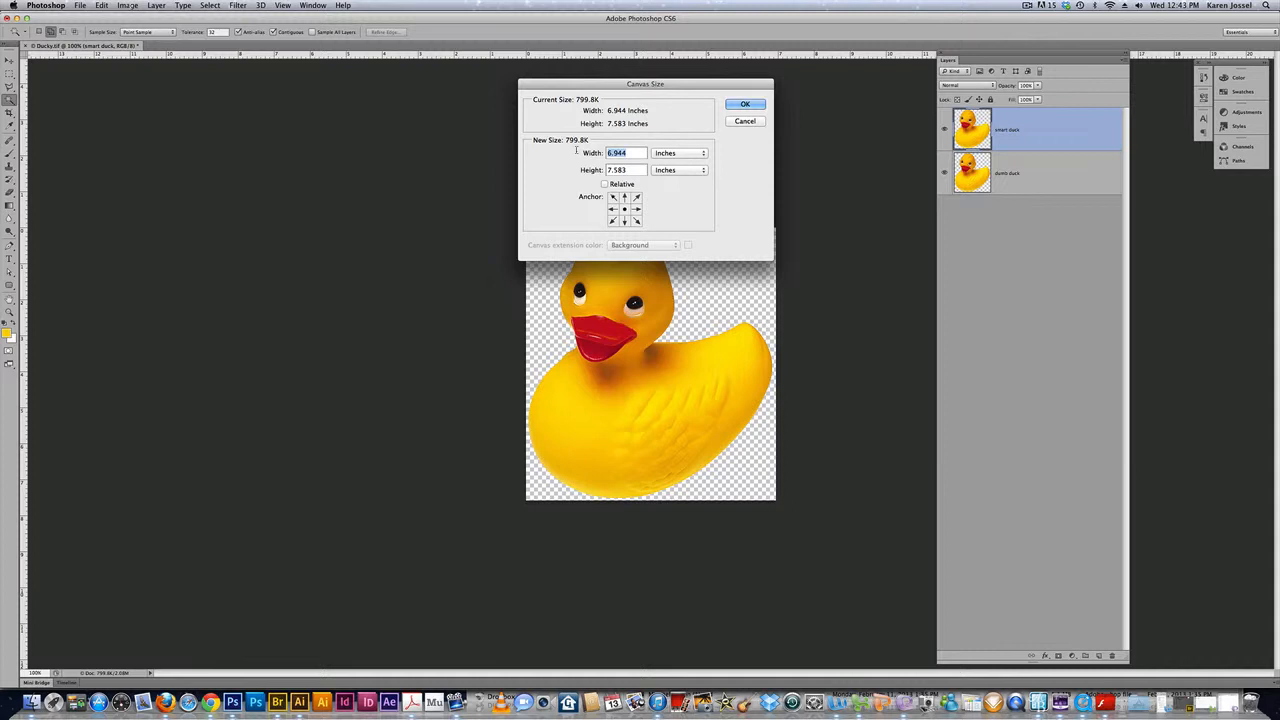
{"action": "type", "text": "14"}
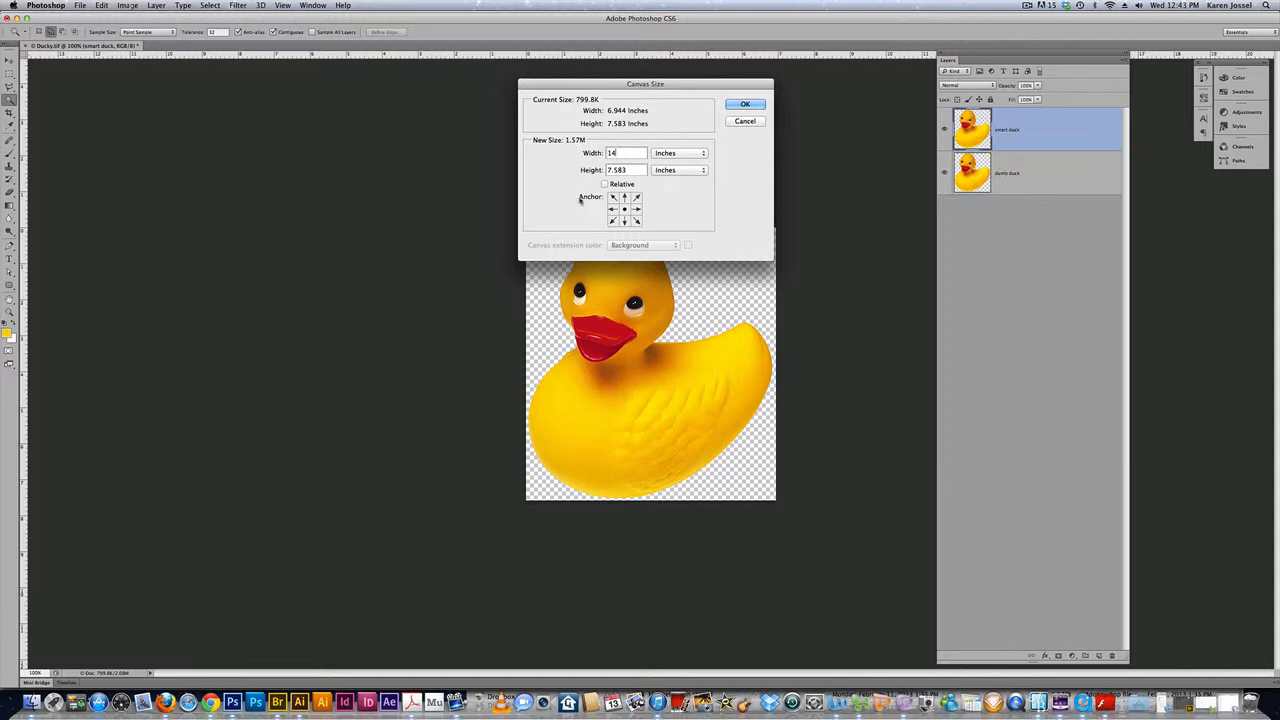
{"action": "left_click", "coordinate": [612, 198]}
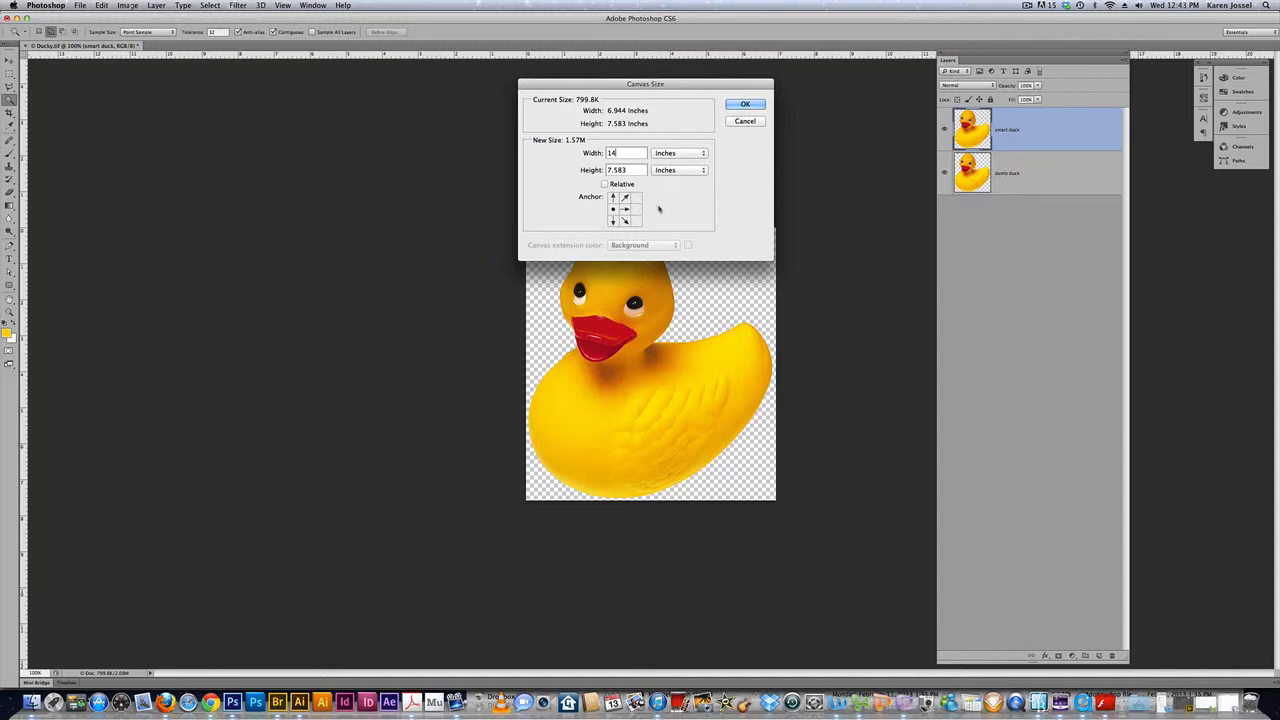
{"action": "mouse_move", "coordinate": [692, 212]}
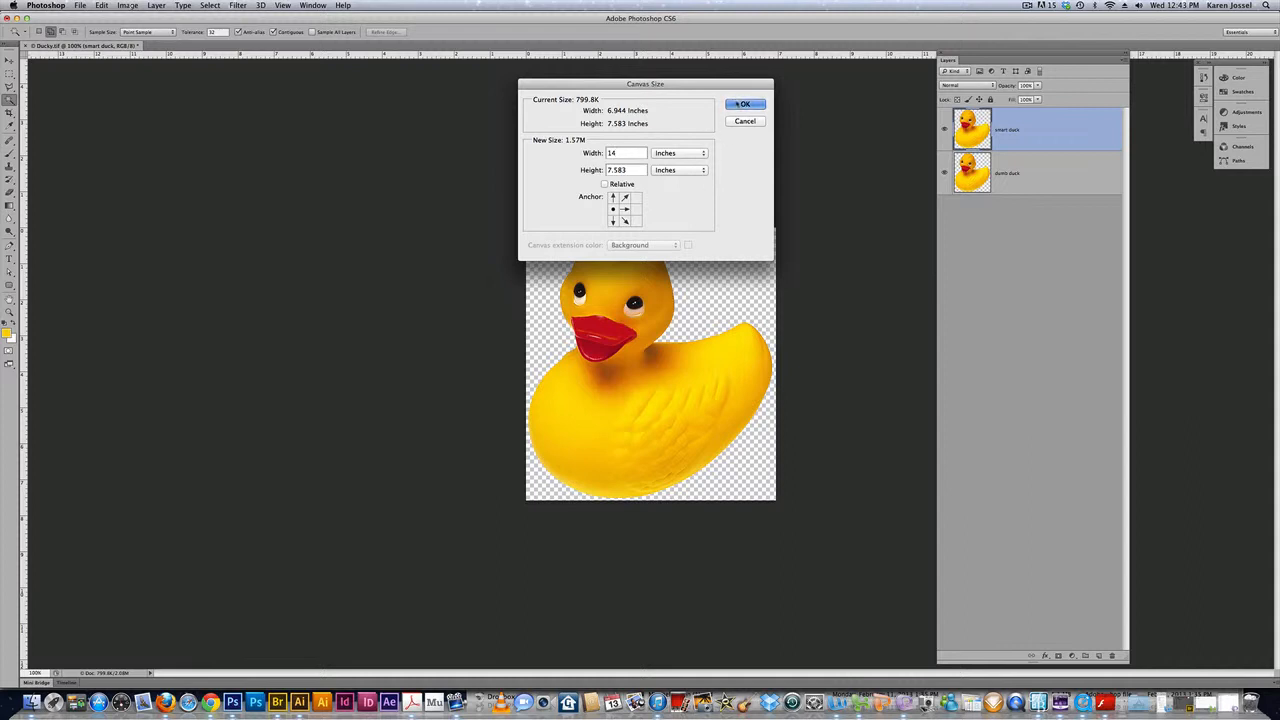
{"action": "left_click", "coordinate": [748, 104]}
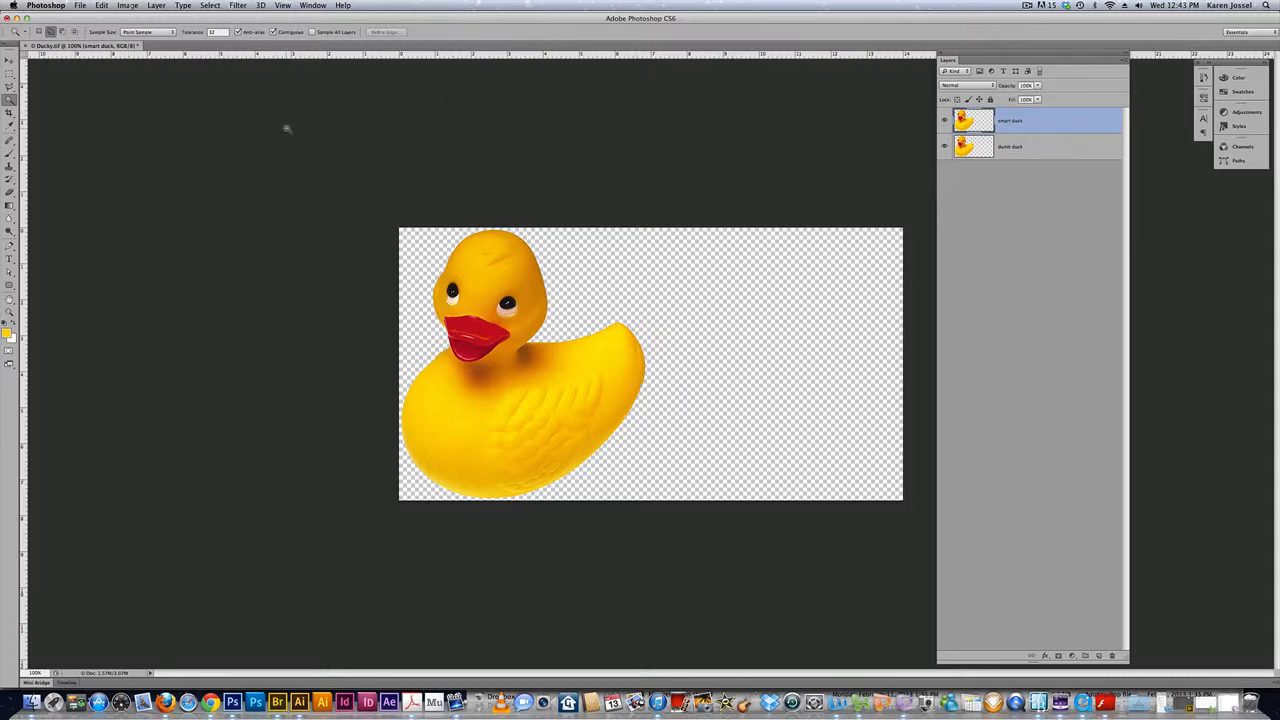
- Shift-drag the top duck copy straight right with the Move tool so the ducks sit side by side
{"action": "left_click", "coordinate": [16, 62]}
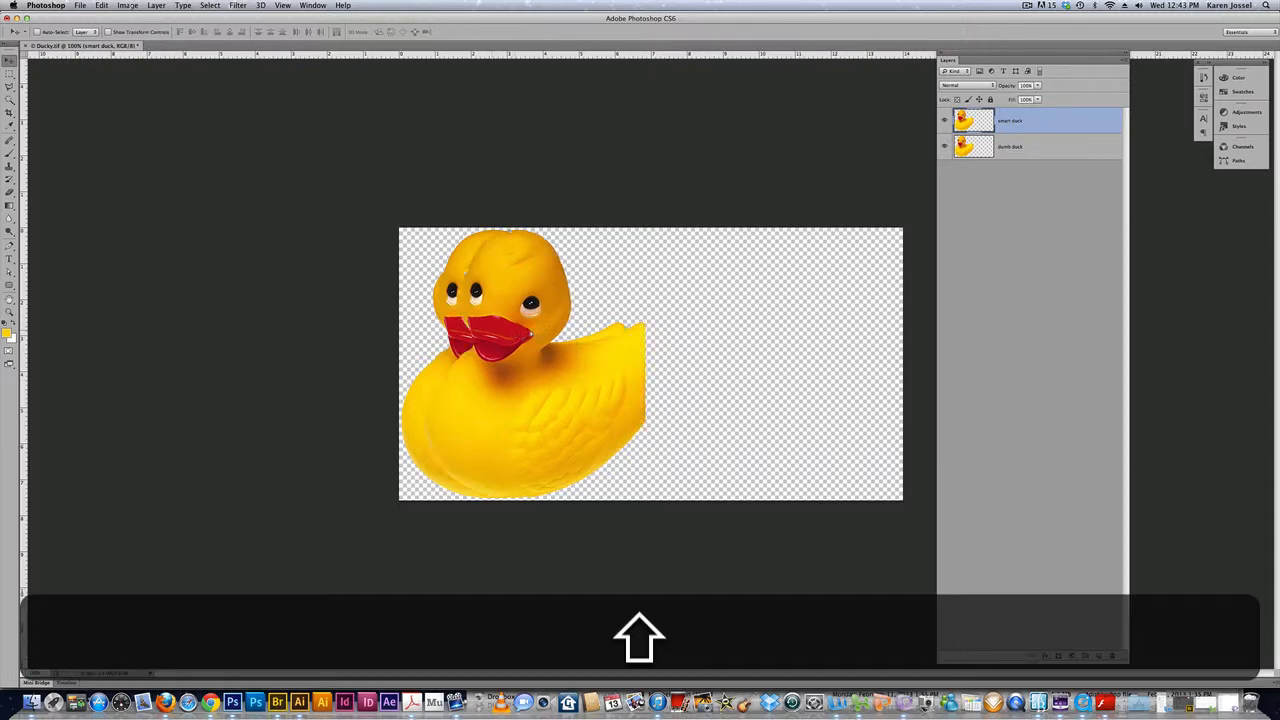
{"action": "left_click_drag", "start_coordinate": [520, 360], "coordinate": [770, 360]}
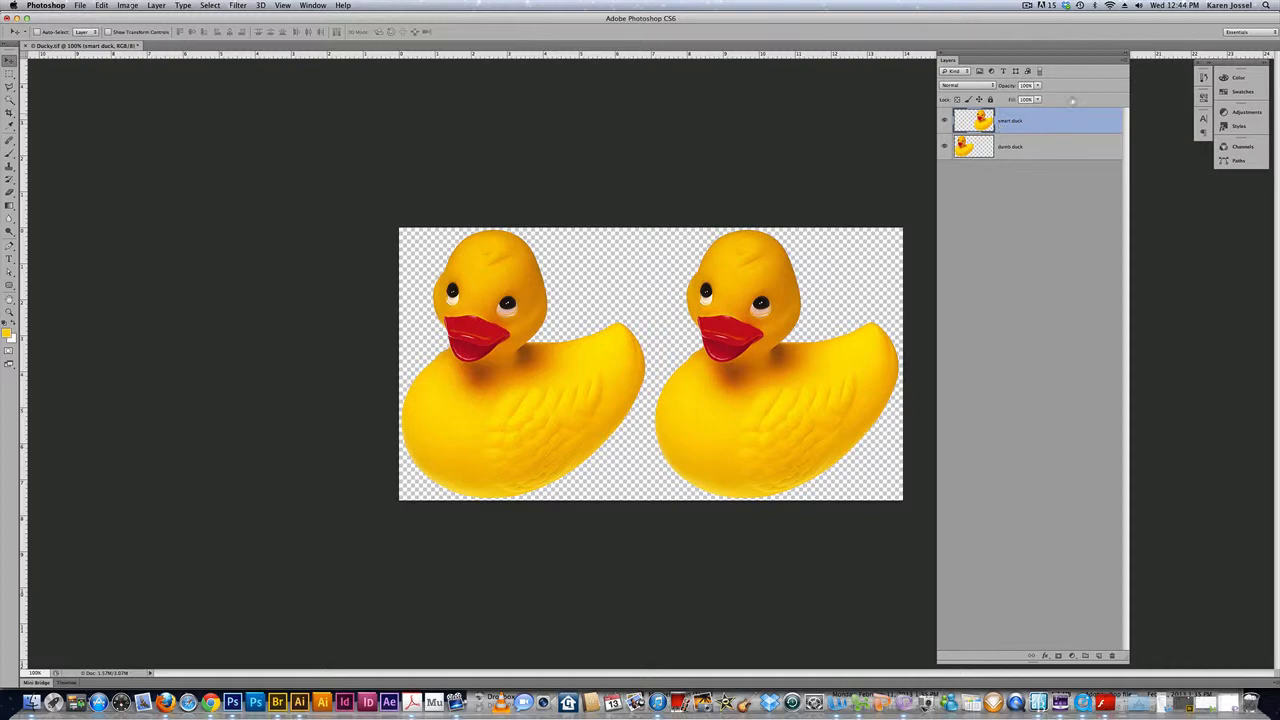
- Convert the top duck layer to a smart object from the Layers panel flyout menu
{"action": "left_click", "coordinate": [1100, 70]}
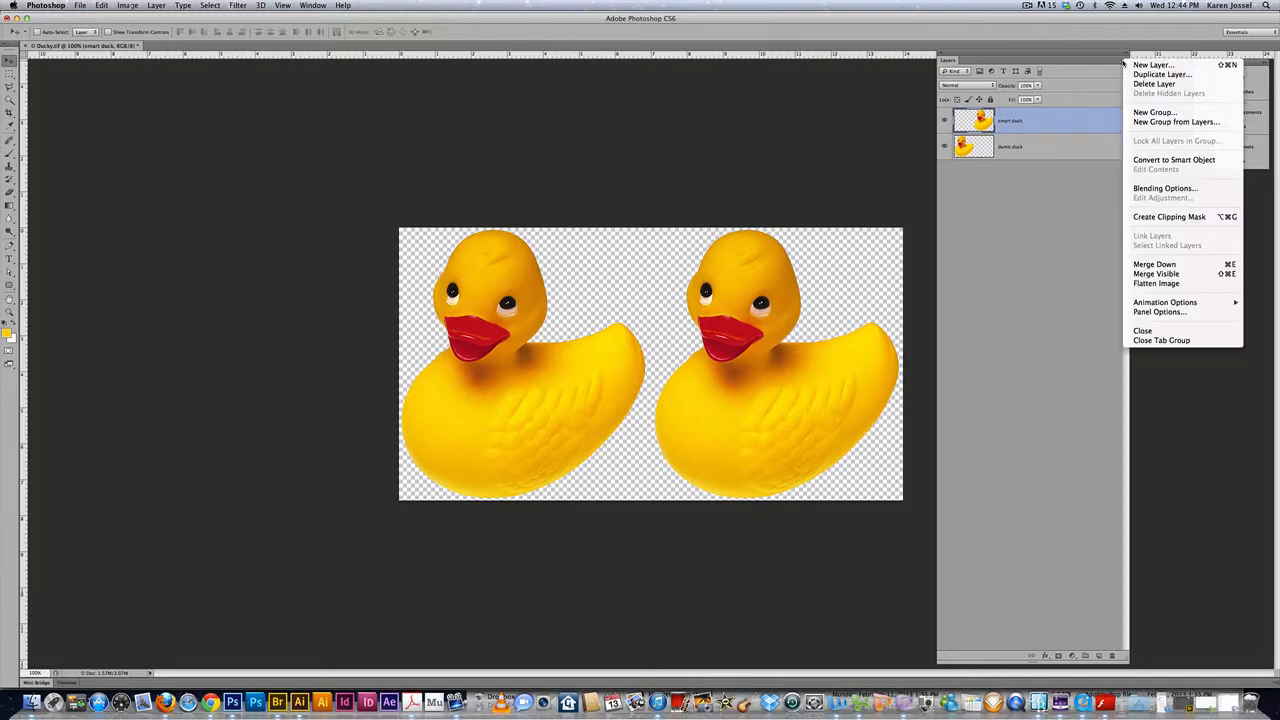
{"action": "mouse_move", "coordinate": [1044, 206]}
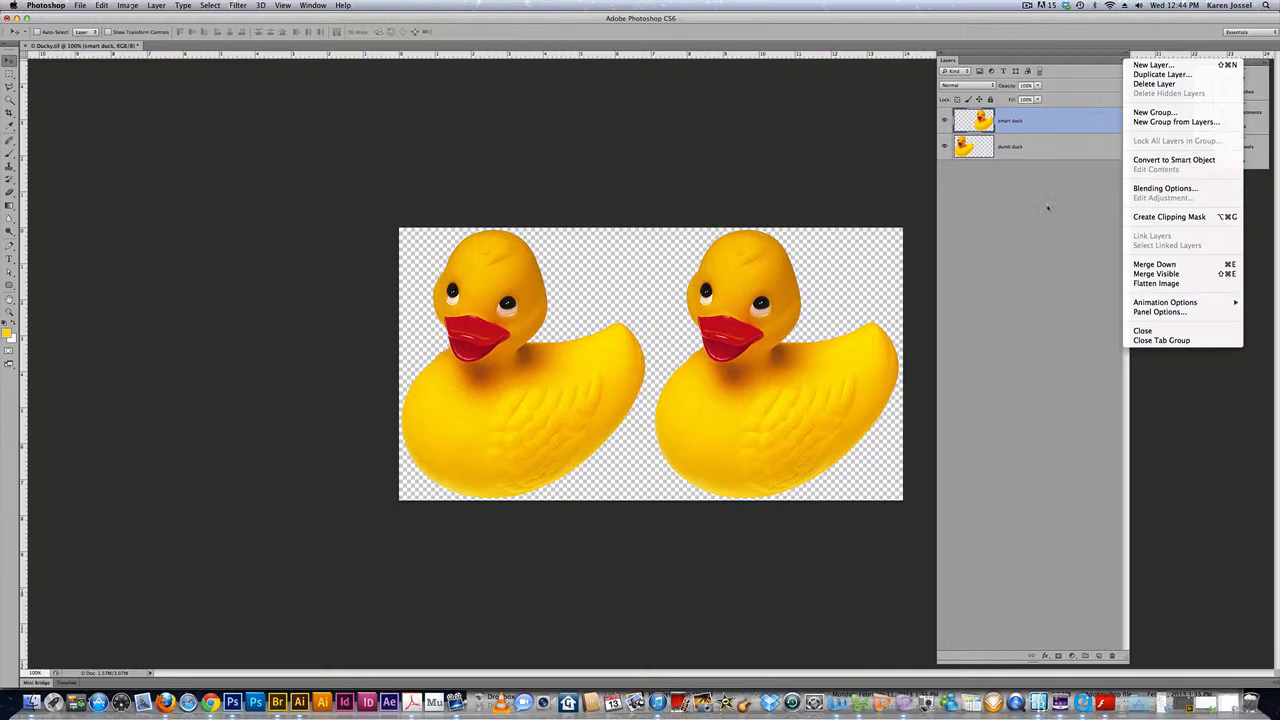
{"action": "left_click", "coordinate": [156, 4]}
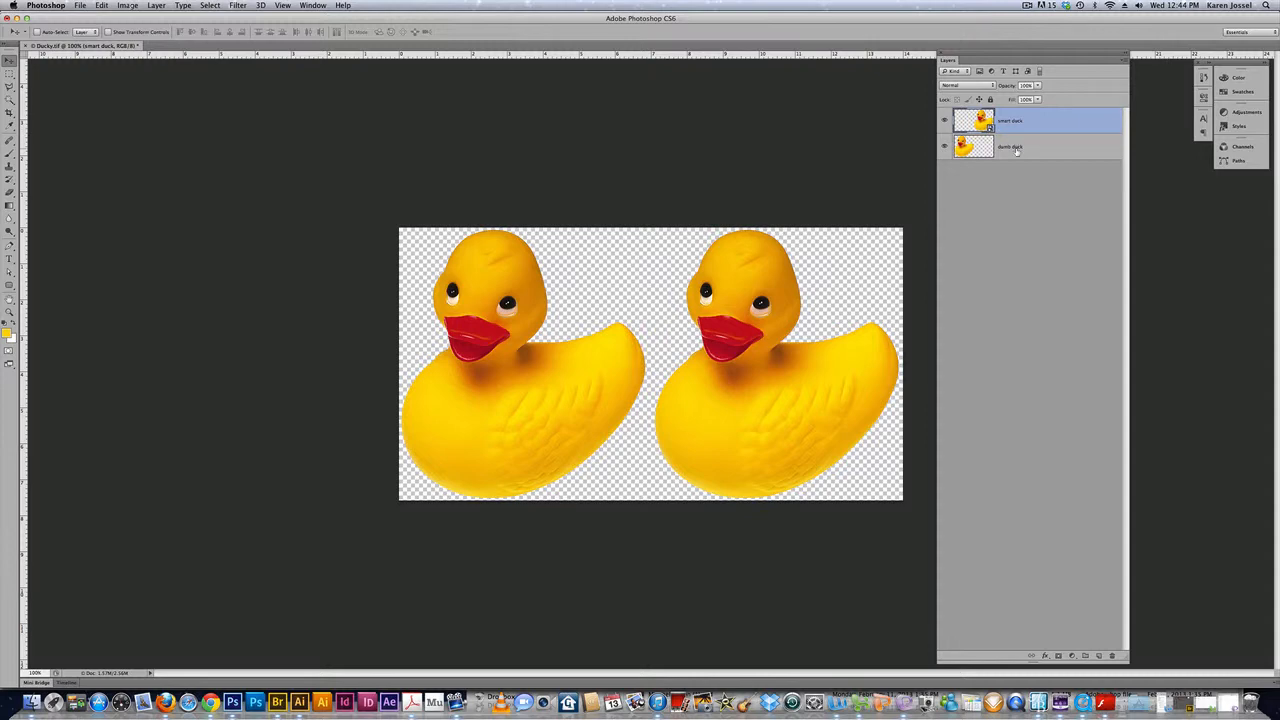
- Select both duck layers and shrink them together with Edit > Free Transform
{"action": "left_click", "coordinate": [1016, 148]}
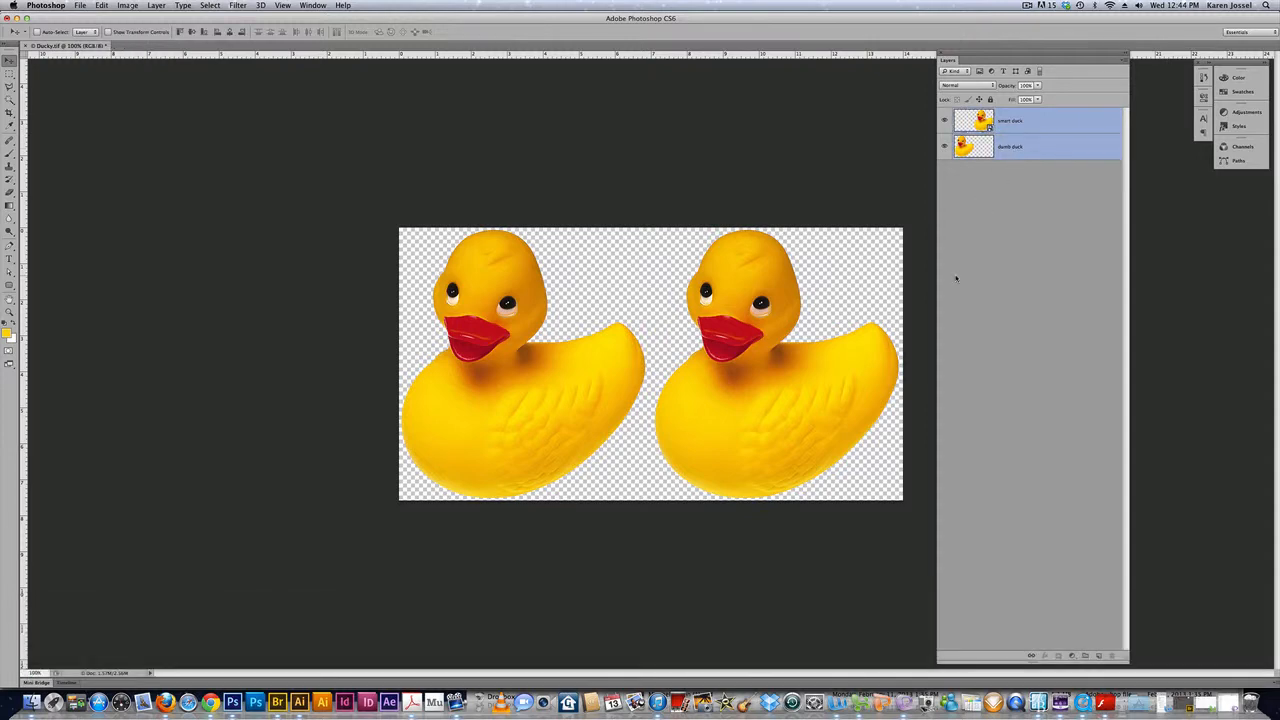
{"action": "left_click", "coordinate": [100, 6]}
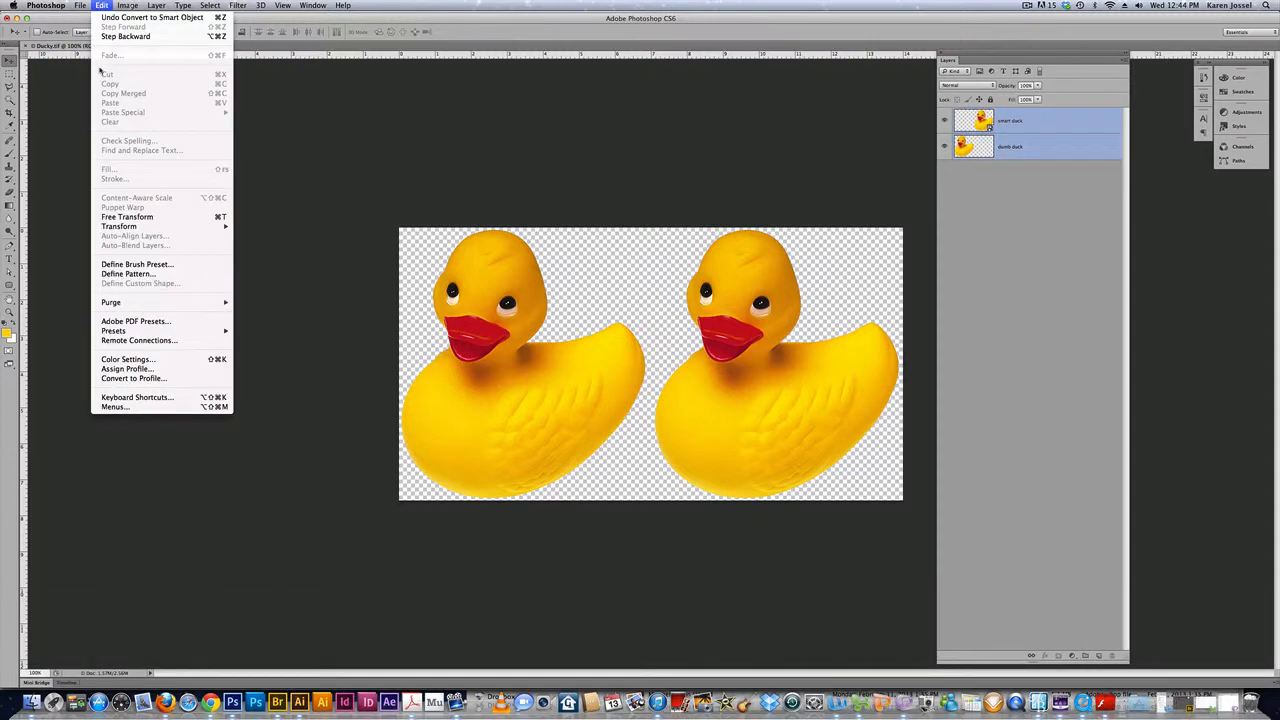
{"action": "left_click", "coordinate": [126, 216]}
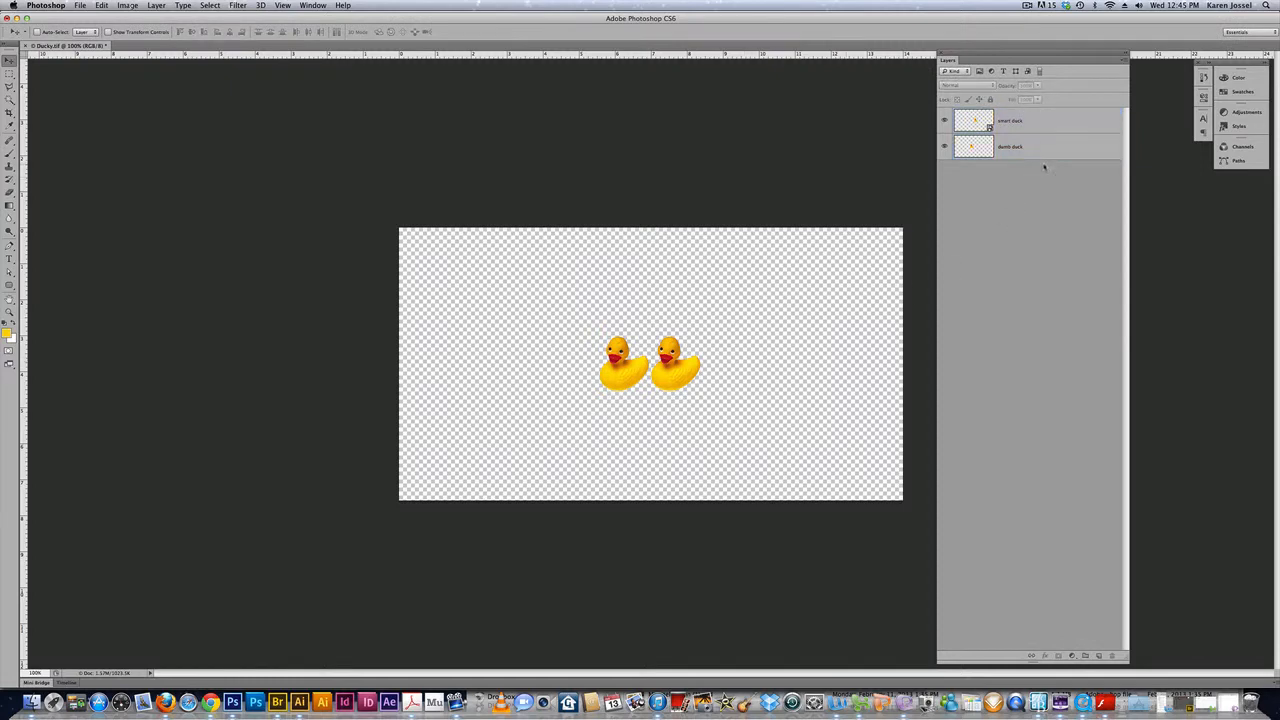
- Move the smart-object duck right and the raster duck left so they sit far apart
{"action": "left_click", "coordinate": [1030, 120]}
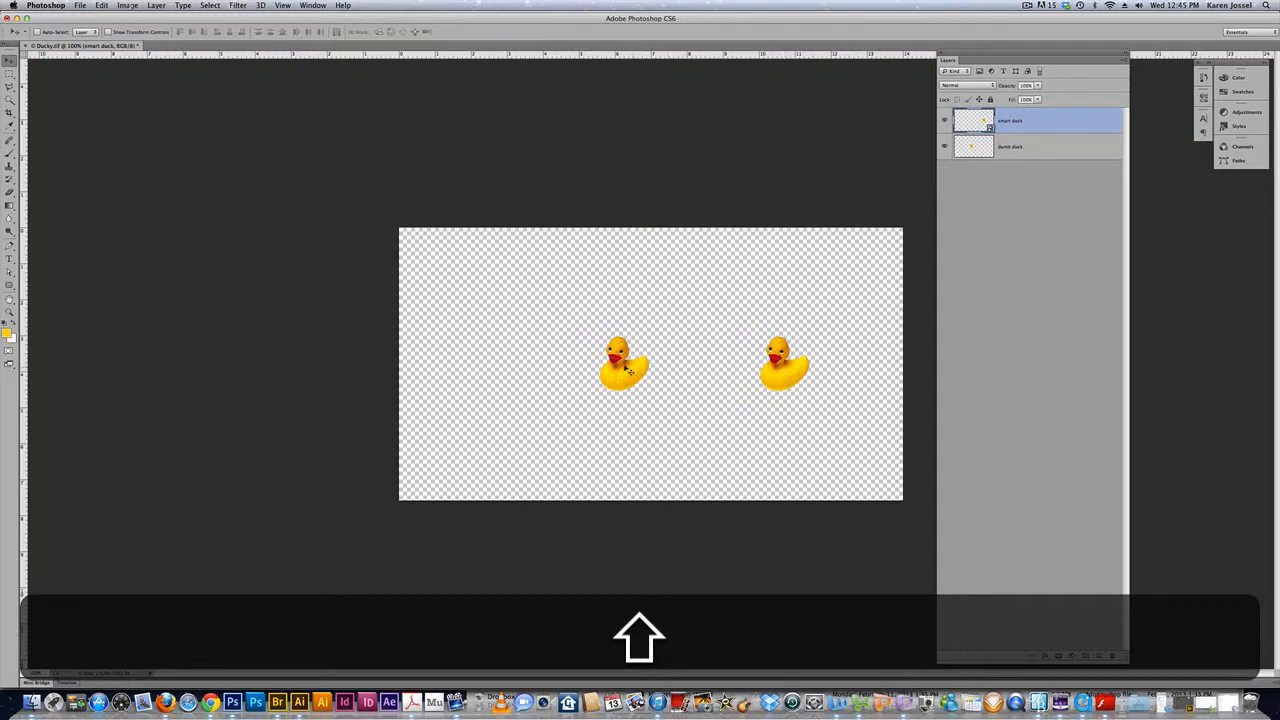
{"action": "mouse_move", "coordinate": [630, 366]}
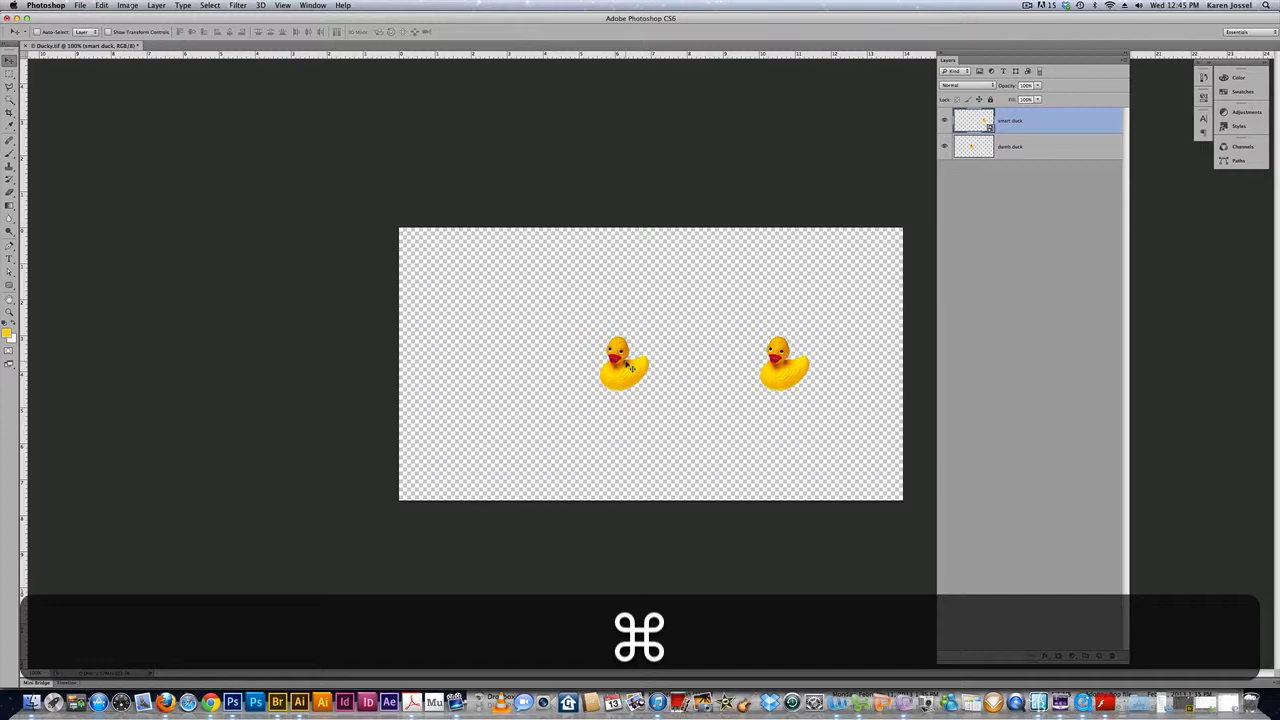
{"action": "left_click", "coordinate": [1040, 148]}
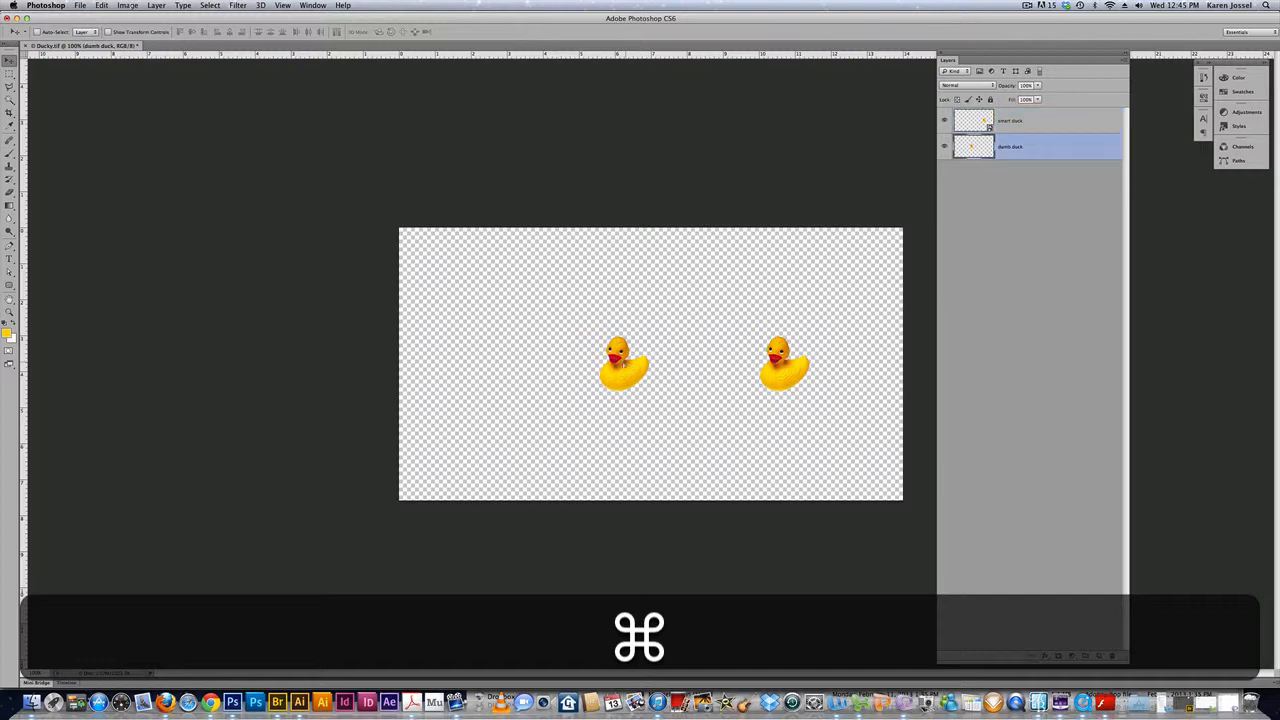
{"action": "left_click_drag", "start_coordinate": [620, 364], "coordinate": [500, 368]}
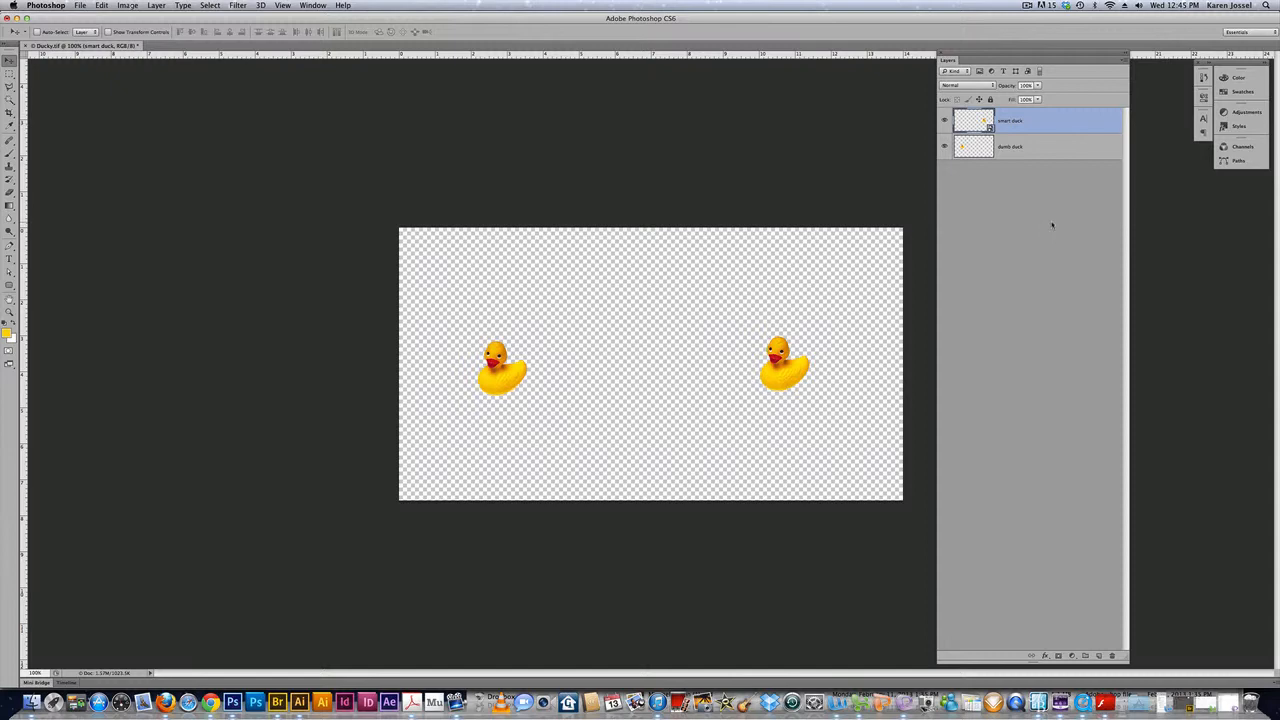
- Scale the smart-object duck back up to full size with Cmd+T; it stays crisp
{"action": "key", "text": "cmd"}
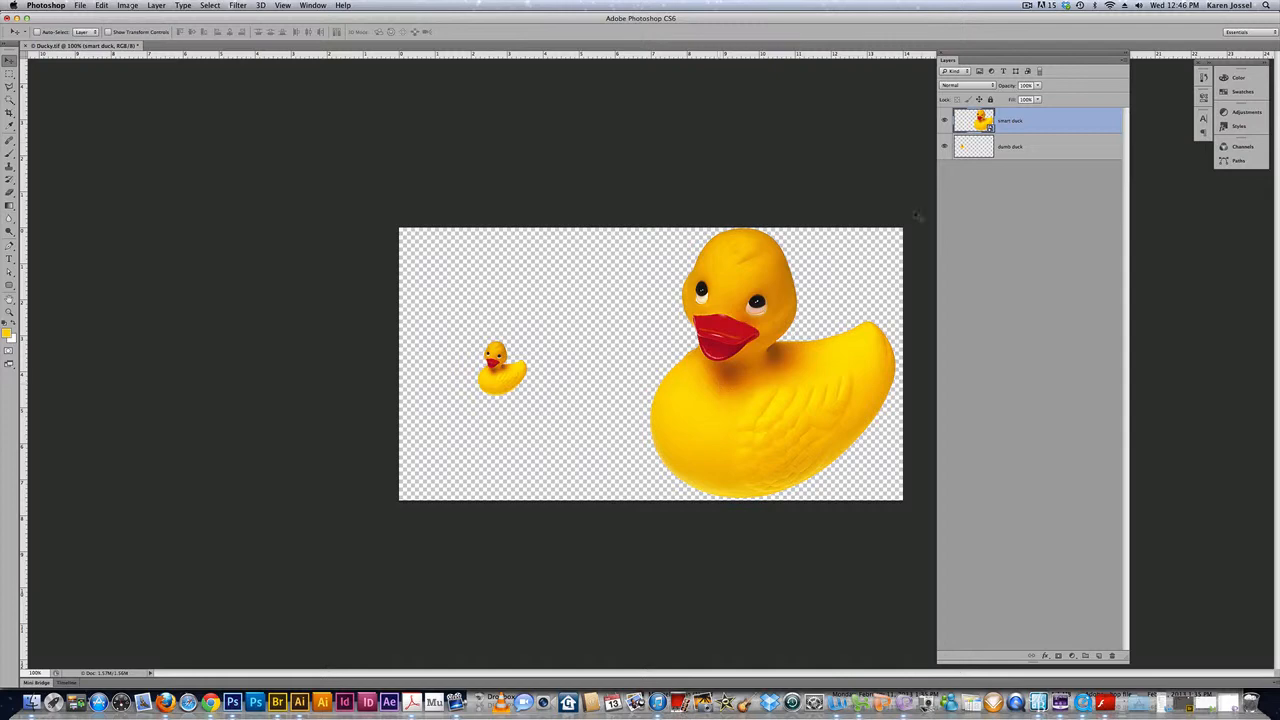
- Select the raster duck layer and enlarge it proportionally from centre with Cmd+T and Option+Shift-drag
{"action": "left_click", "coordinate": [1020, 146]}
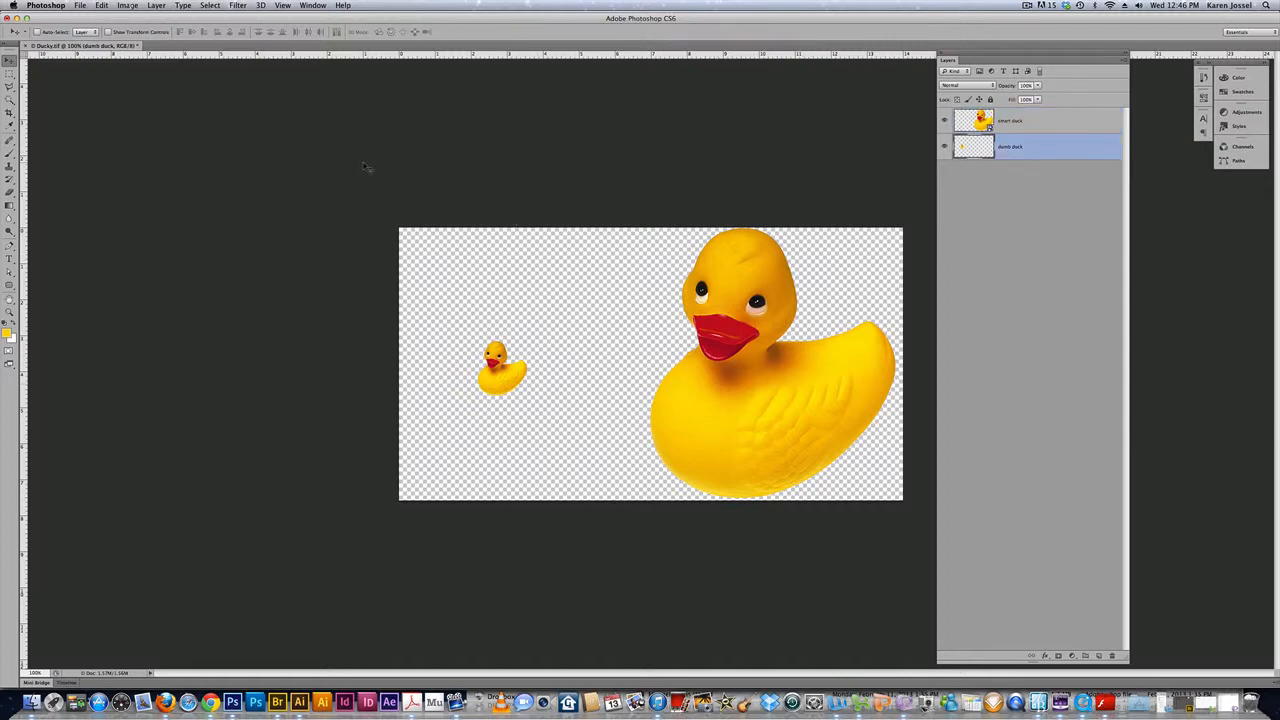
{"action": "key", "text": "cmd+t"}
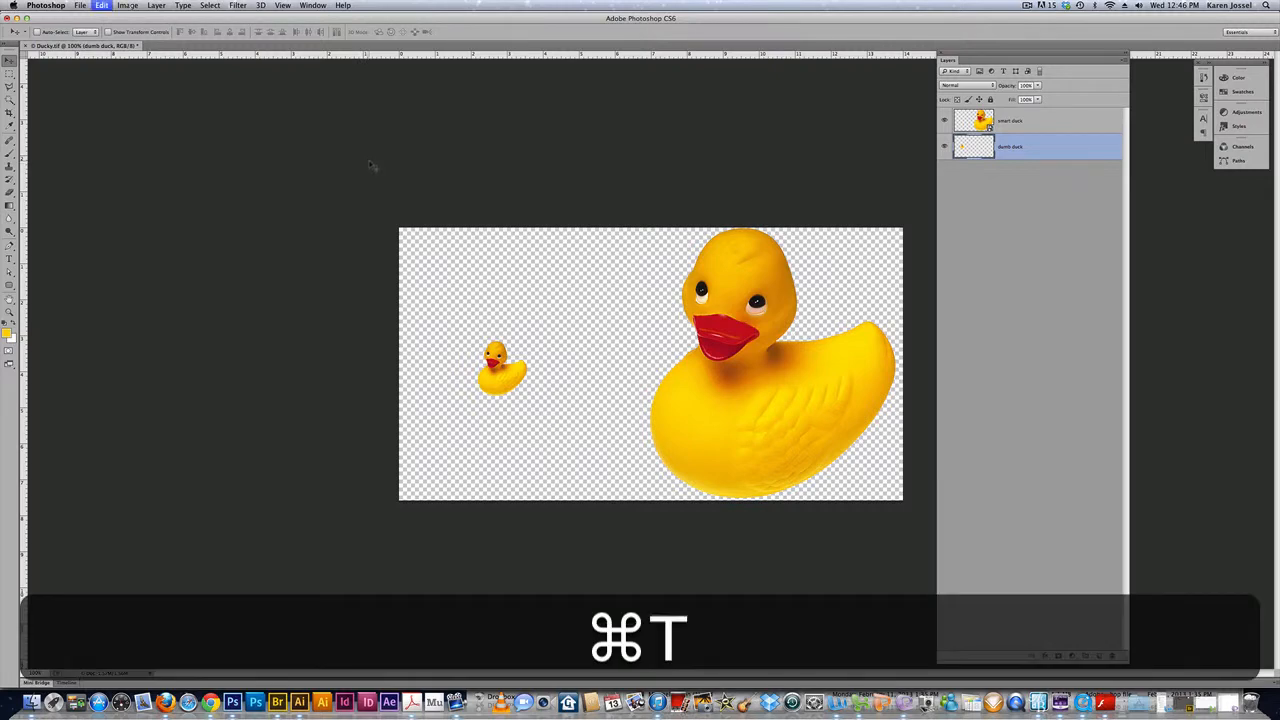
{"action": "key", "text": "cmd+t"}
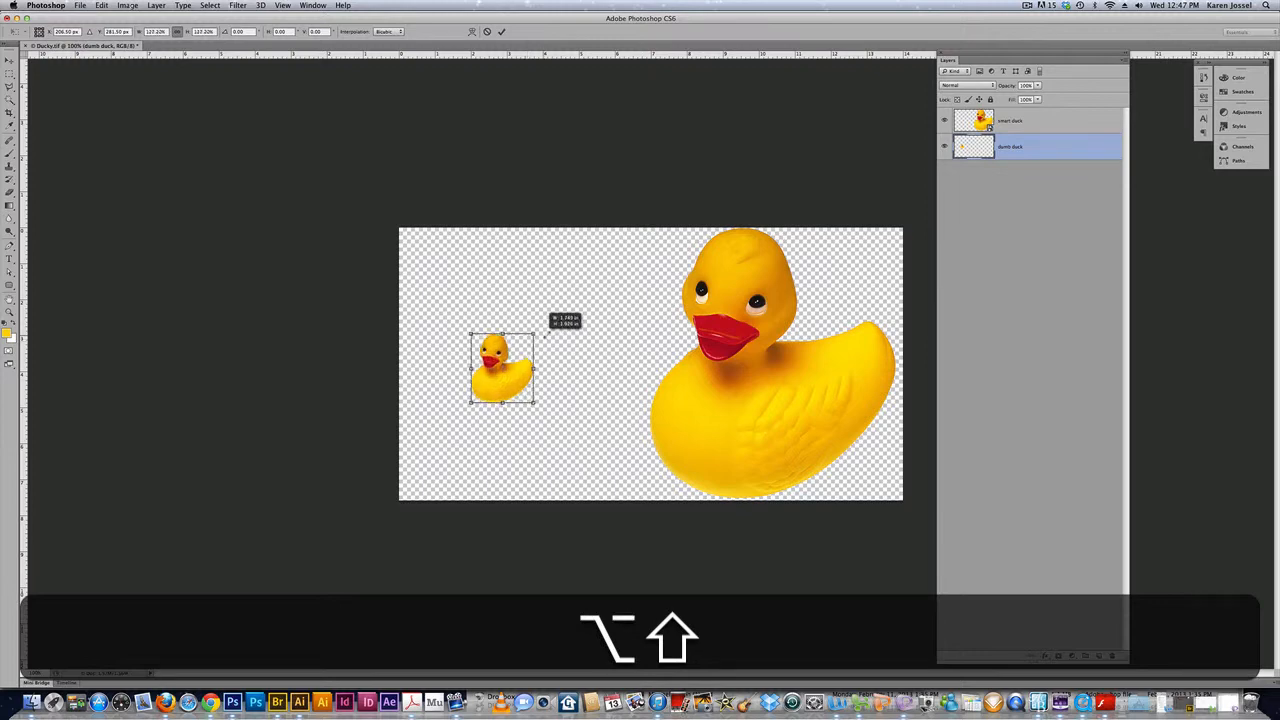
{"action": "left_click_drag", "start_coordinate": [532, 398], "coordinate": [598, 476]}
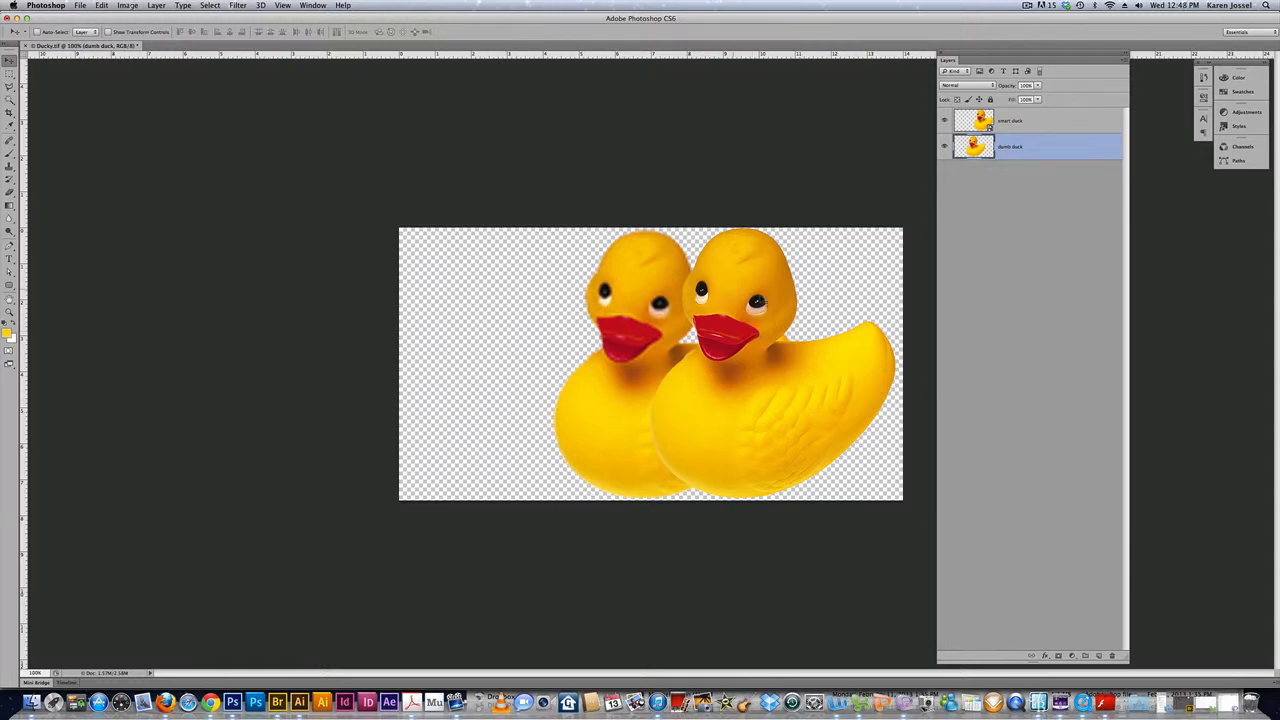
{"action": "mouse_move", "coordinate": [624, 296]}
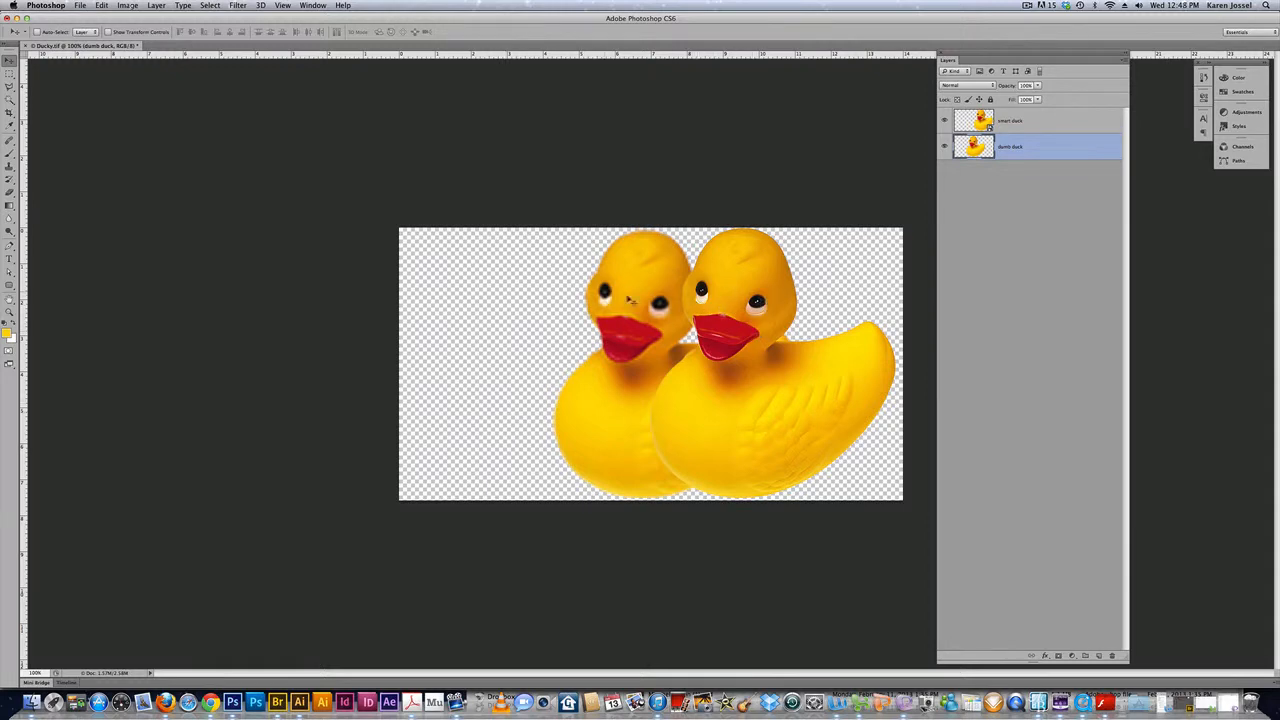